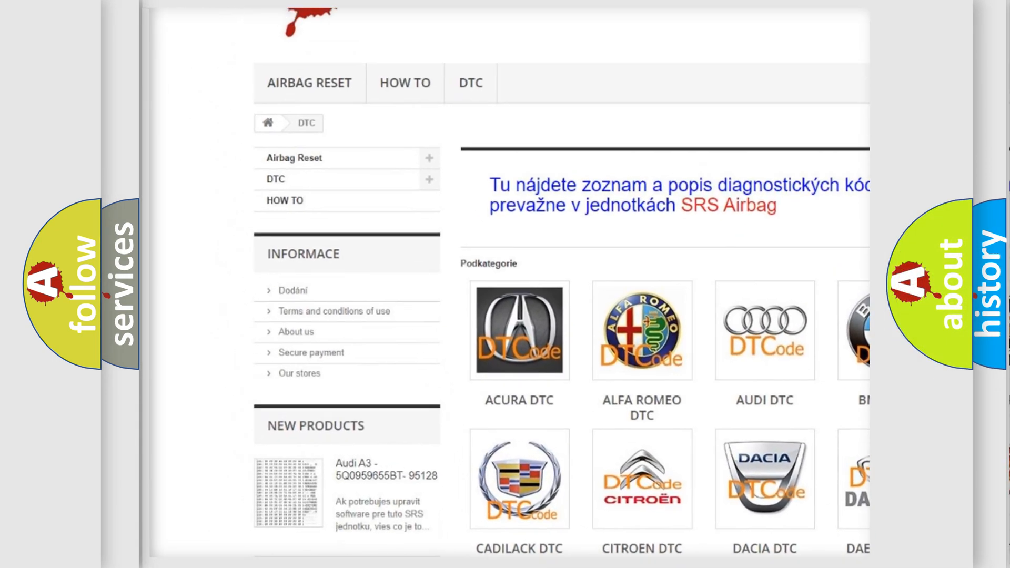
- Scroll down the DTC catalogue page listing makes such as Acura, Alfa Romeo and Audi
scroll("down", 3)
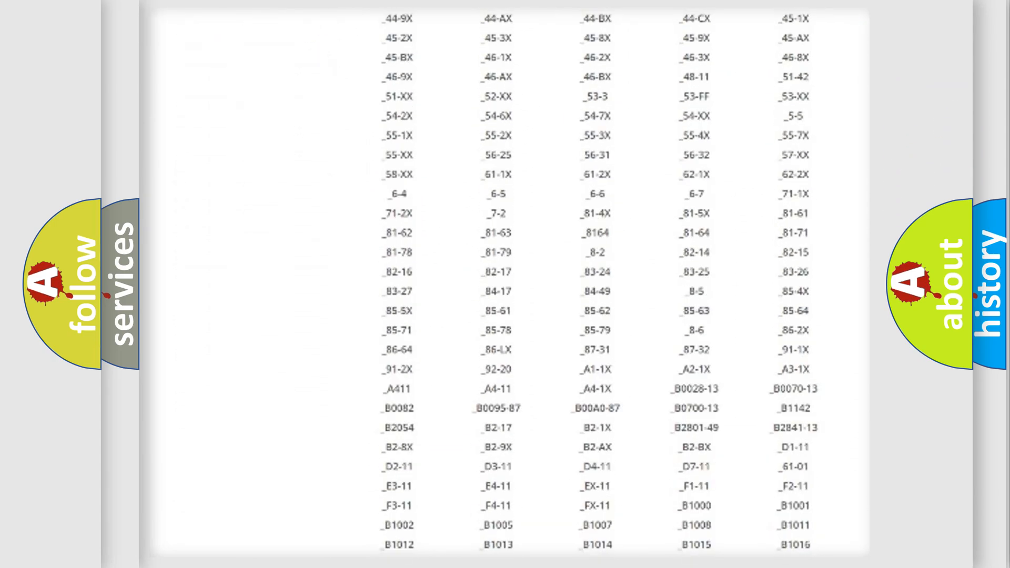
- Scroll down through the multi-column table of diagnostic code entries
scroll("down", 3)
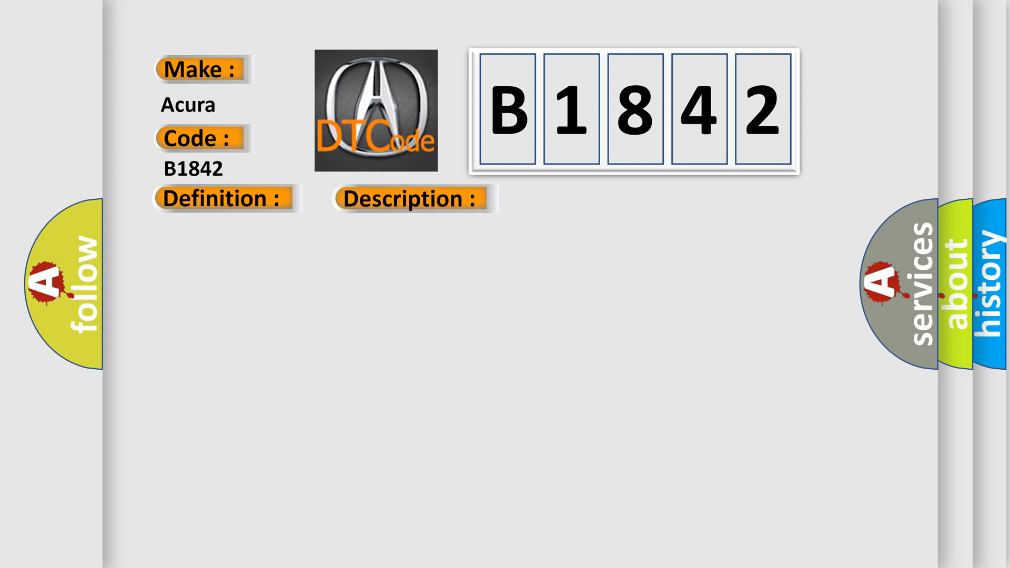
- Reveal the B1842 description: Power Tilt/Telescopic Position Sensor power supply circuit short
left_click(410, 198)
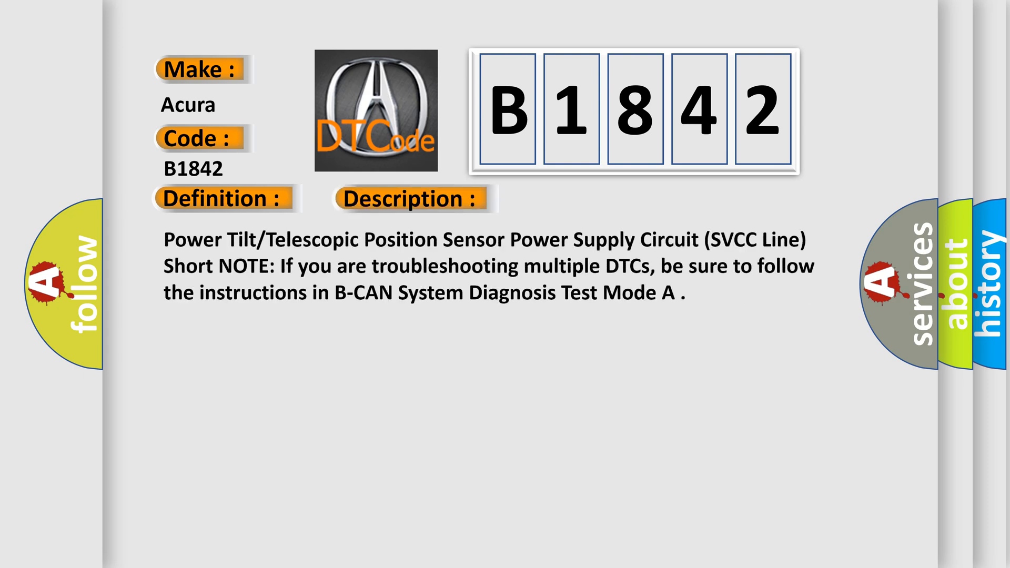